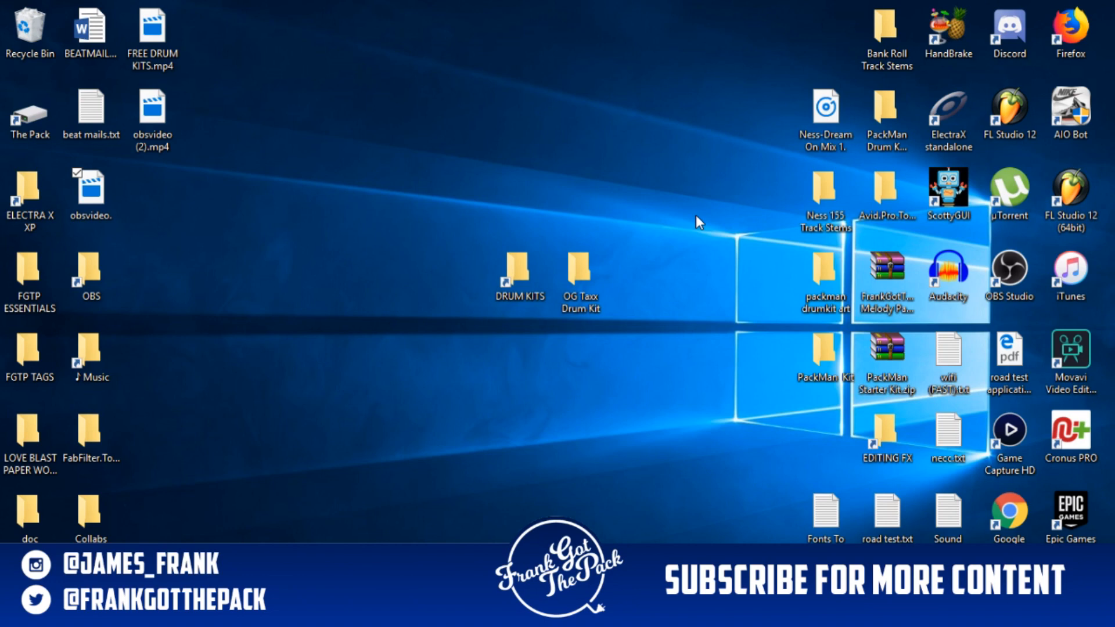
mouse_move(683, 243)
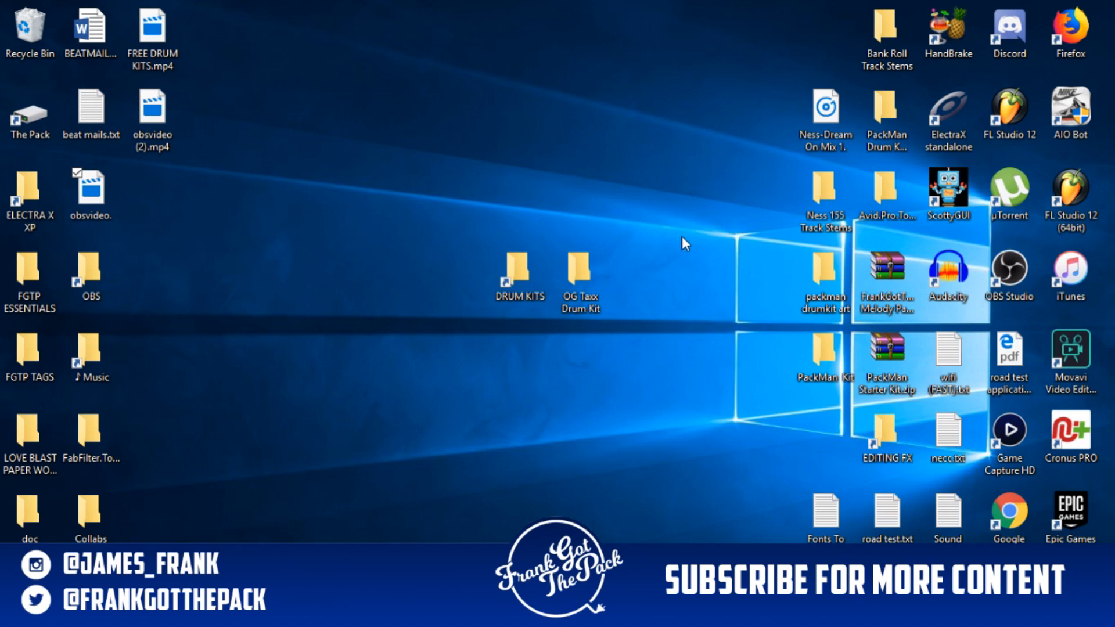
Move the DRUM KITS folder into the top-left icon group beside obsvideo
click(519, 276)
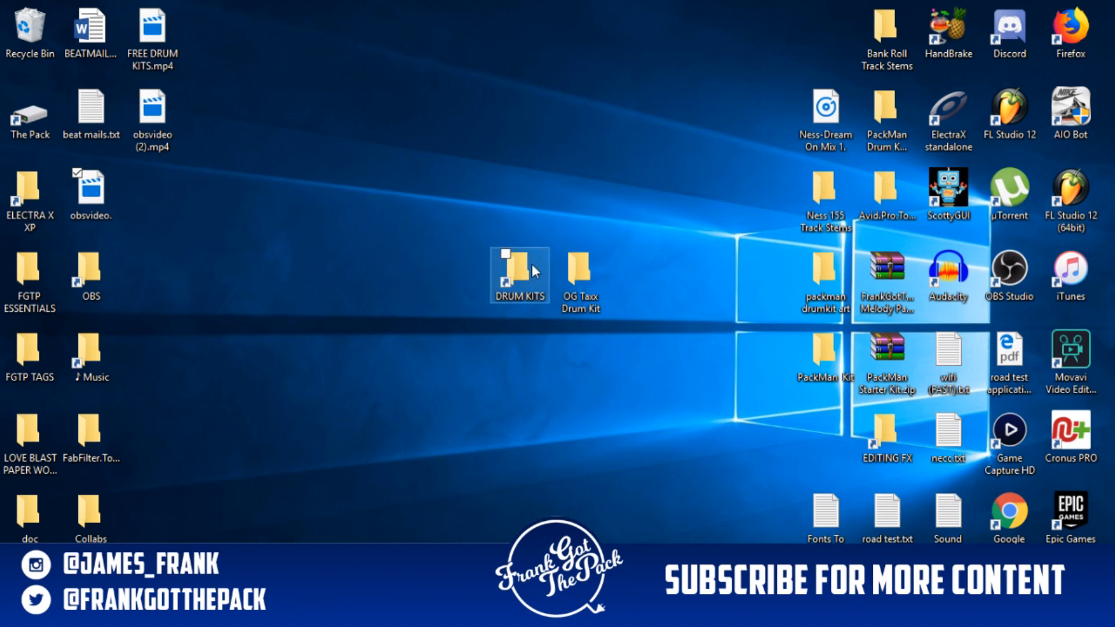
click(579, 270)
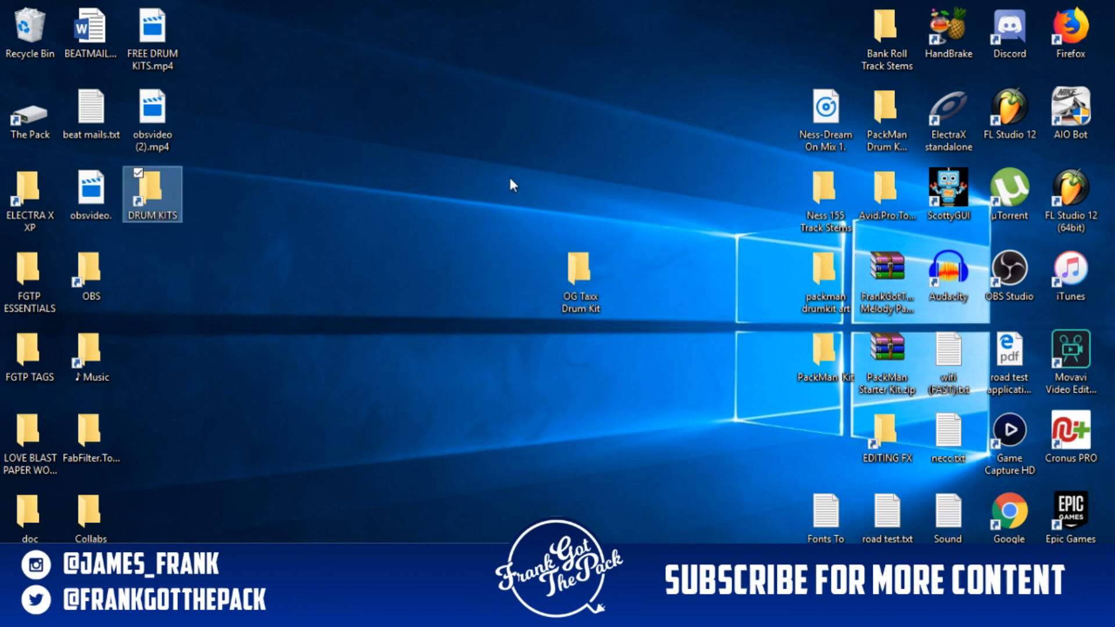
Start a new desktop shortcut and open the wizard's folder browser for its target
right_click(510, 185)
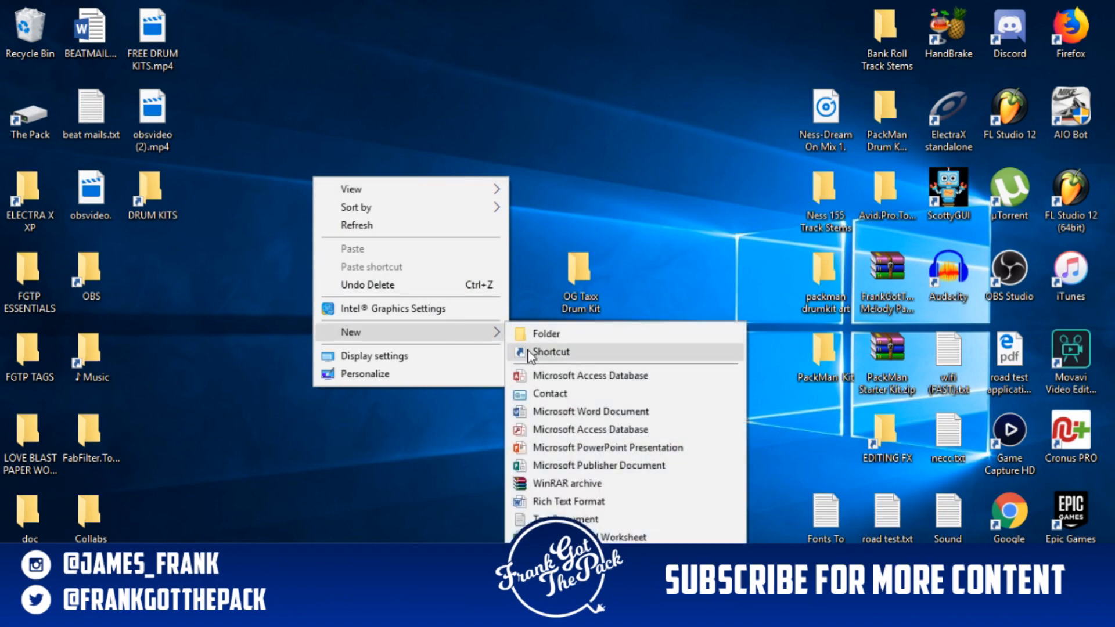
click(551, 352)
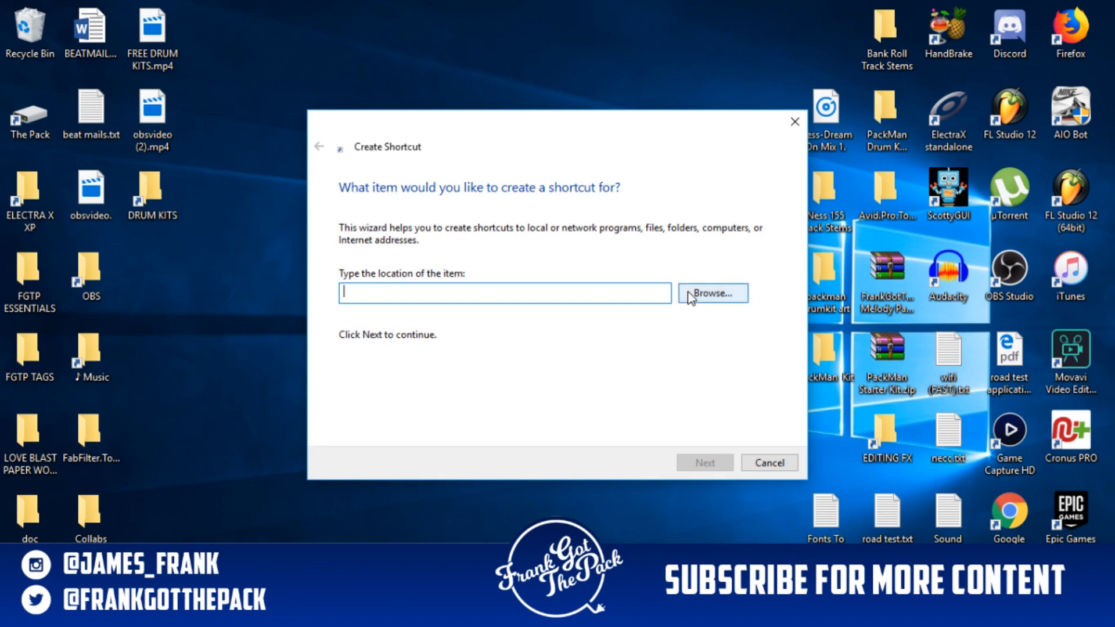
click(712, 292)
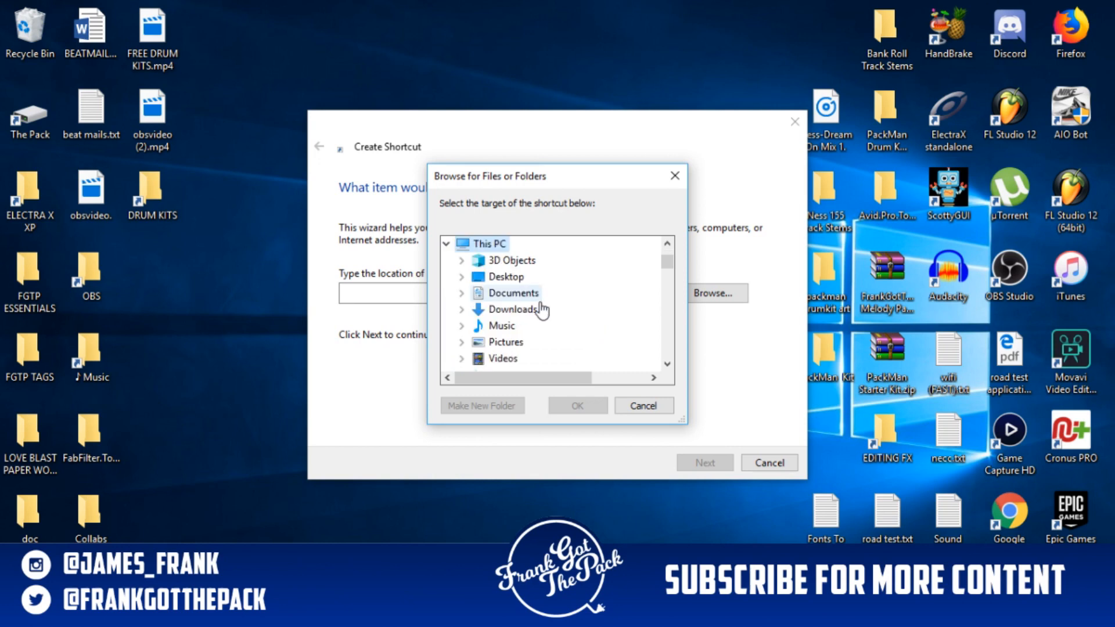
Select C:\Program Files (x86)\Image-Line\FL Studio 12\Data\Patches\Packs as the shortcut target
scroll(down, 3)
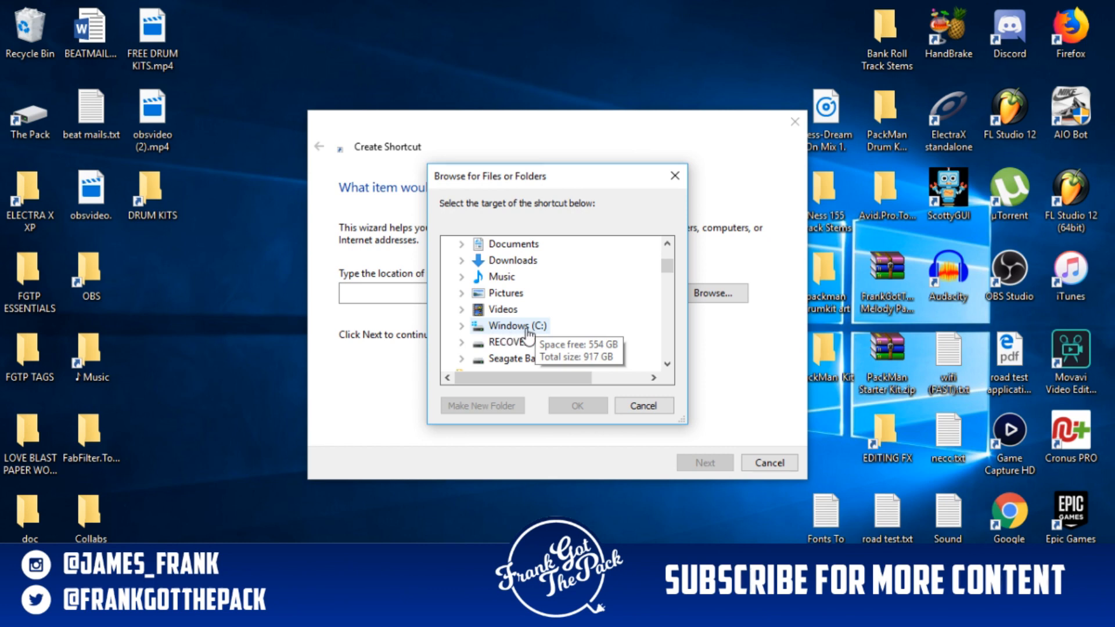
mouse_move(462, 336)
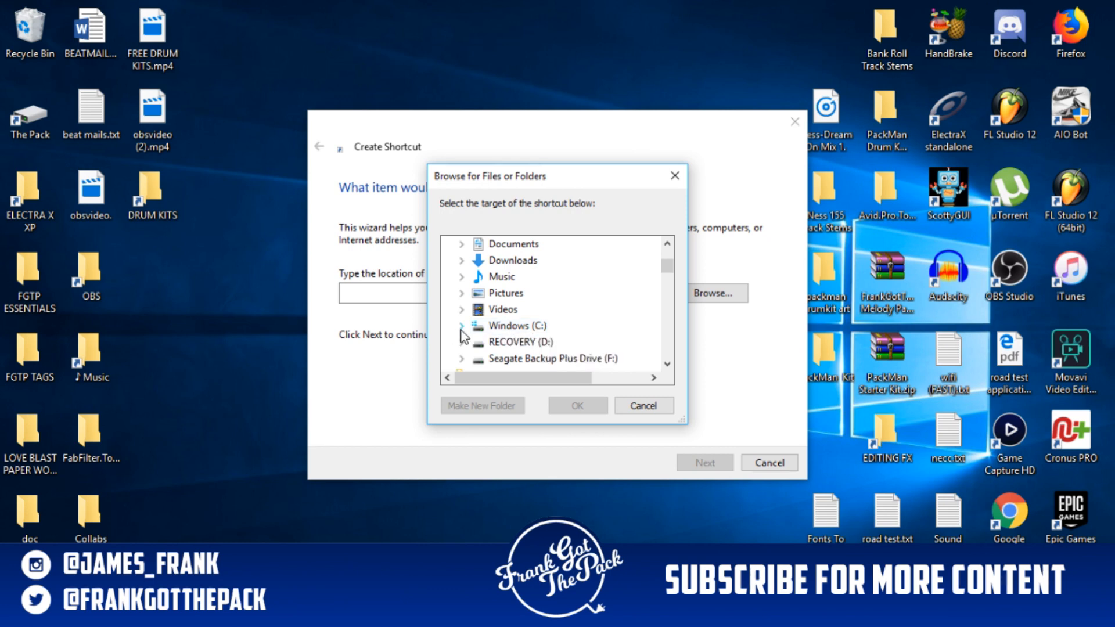
click(463, 326)
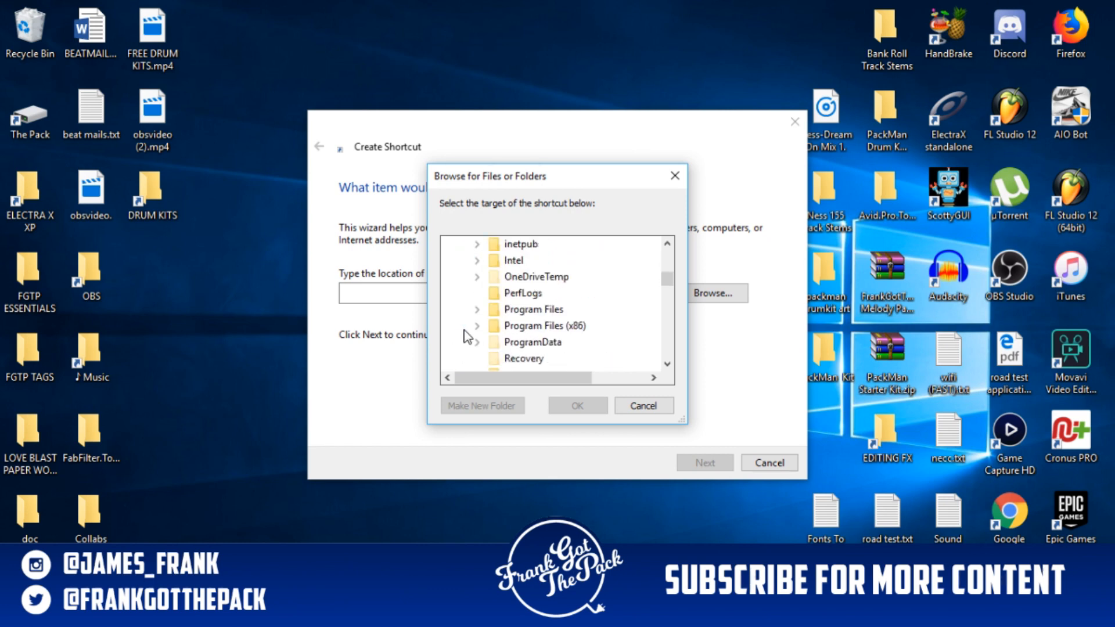
mouse_move(562, 332)
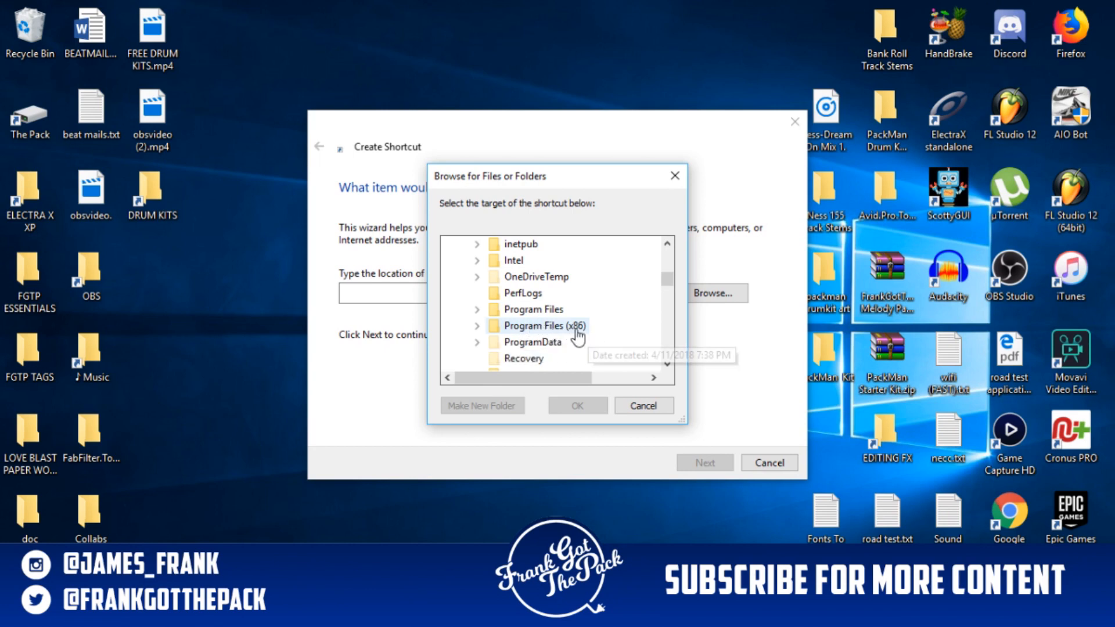
mouse_move(541, 309)
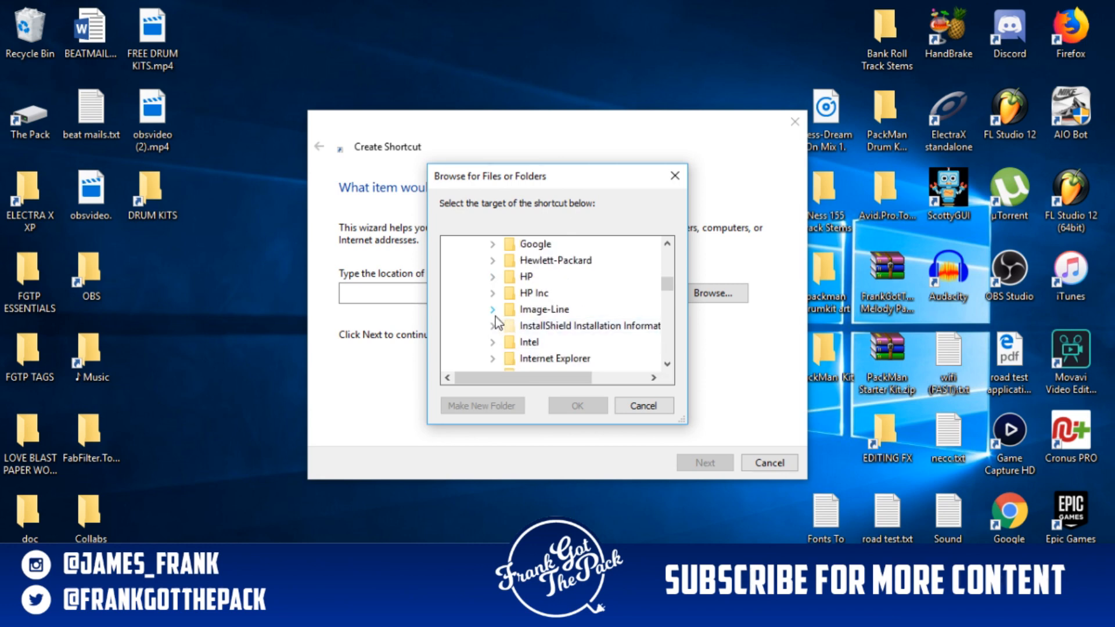
click(491, 308)
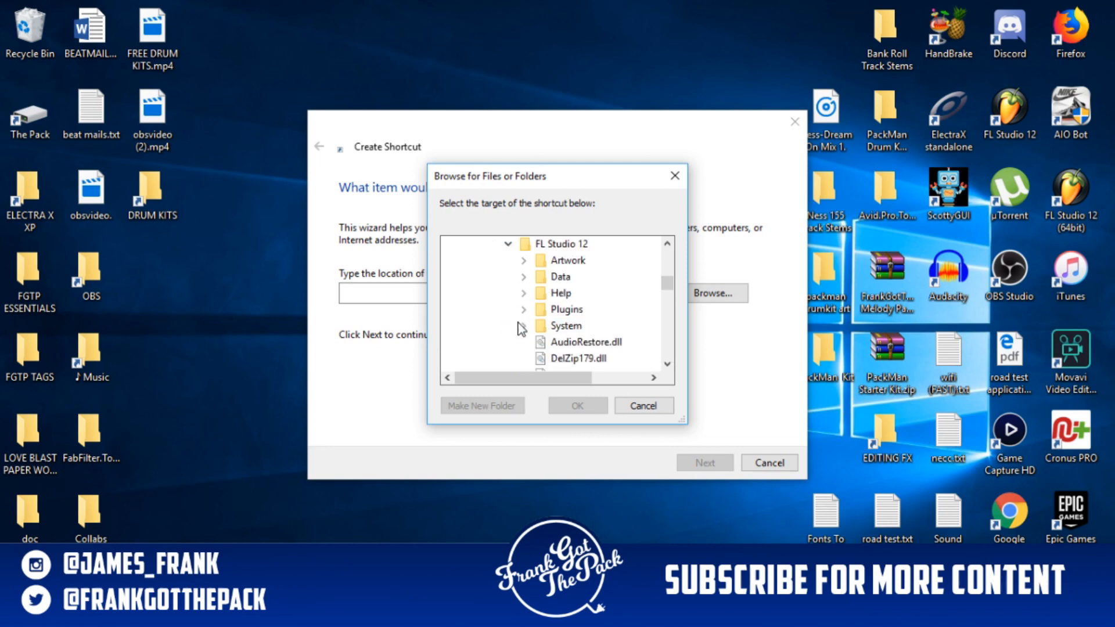
mouse_move(561, 292)
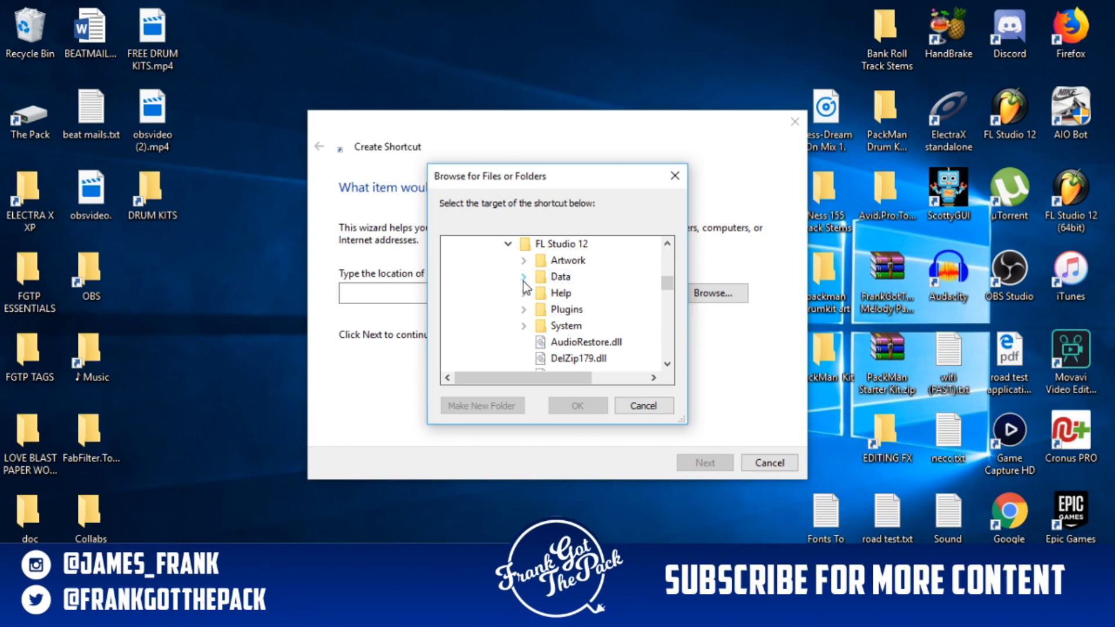
click(523, 276)
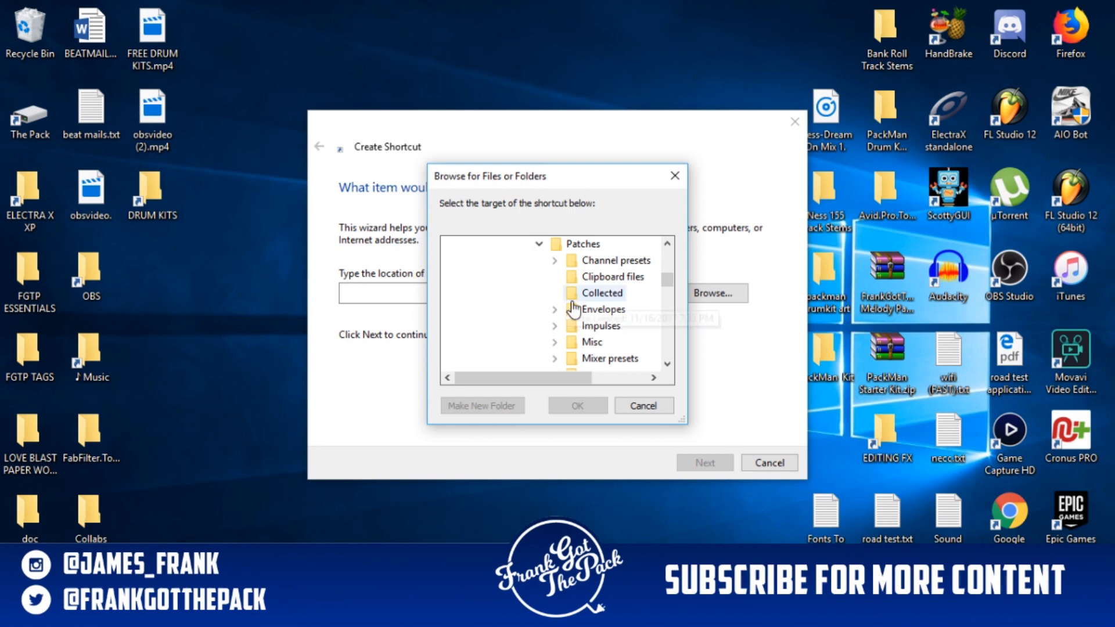
mouse_move(626, 338)
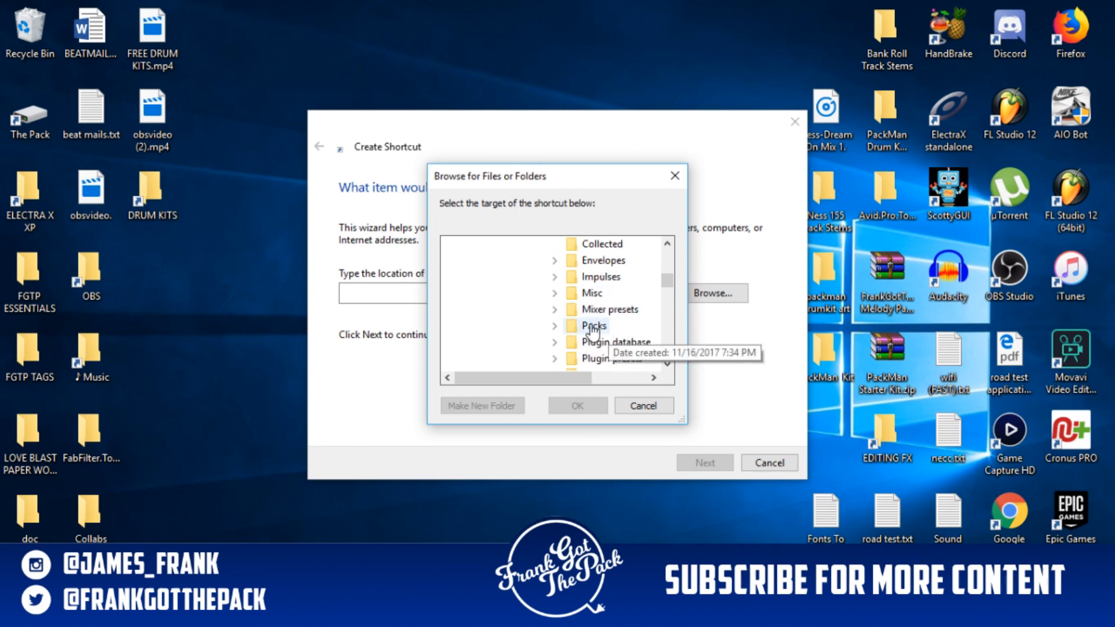
click(593, 326)
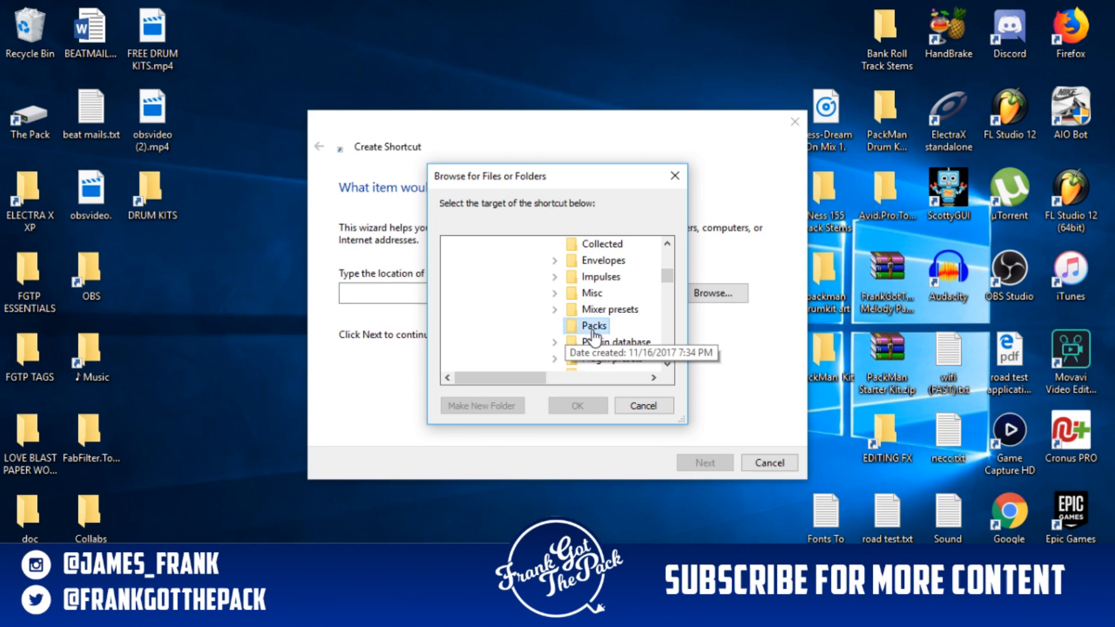
double_click(593, 325)
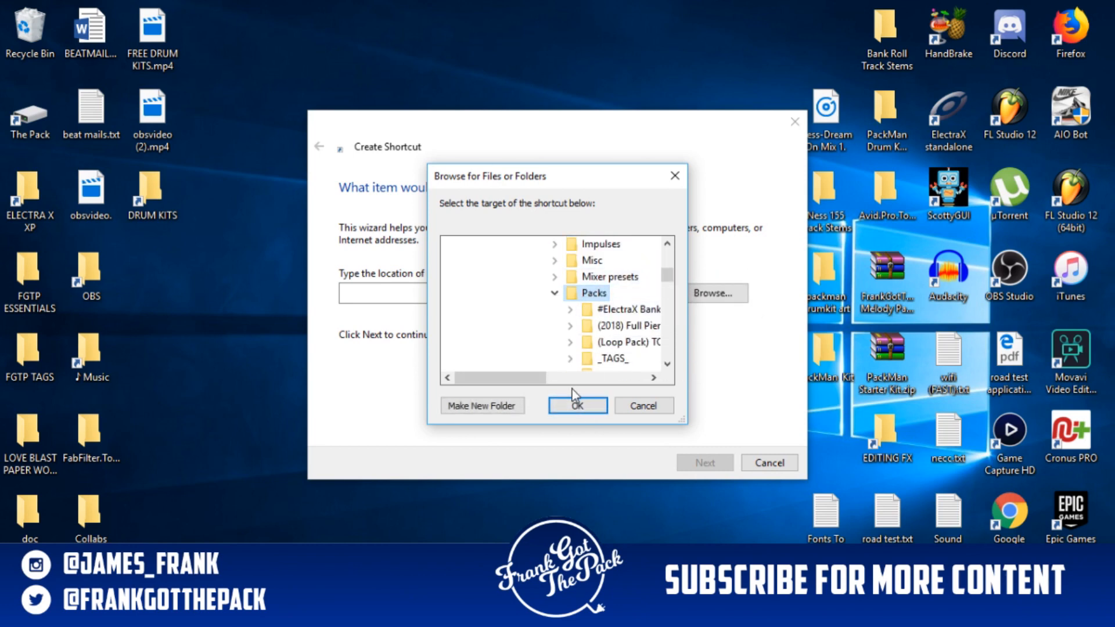
Confirm the Packs target, name the shortcut 'dRUM klT', and finish the wizard
click(576, 406)
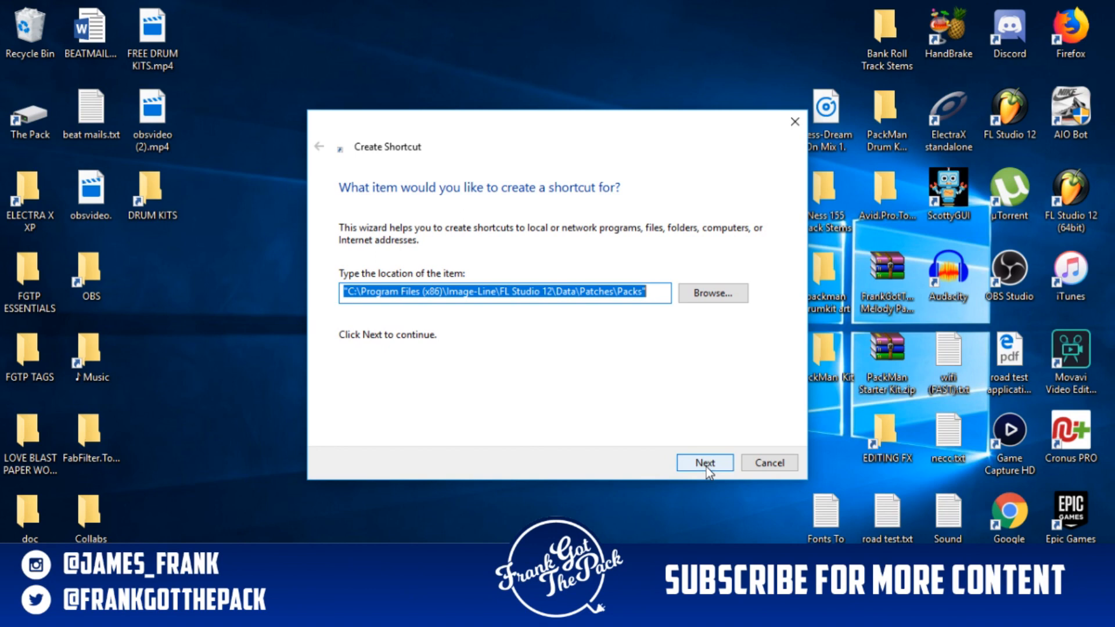
click(704, 462)
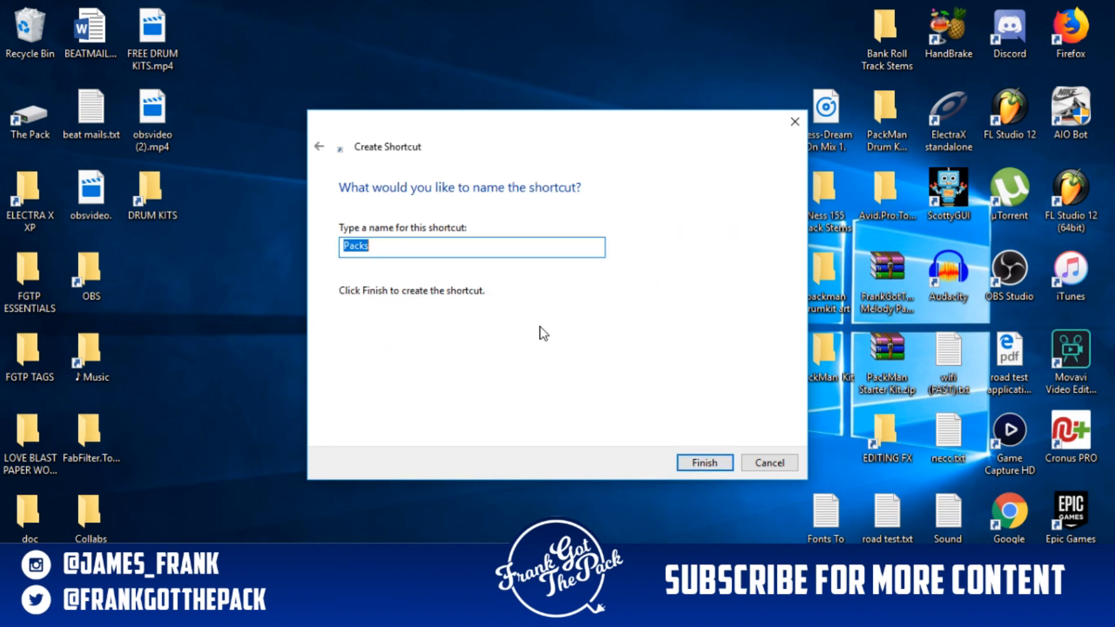
text(dRUM kl)
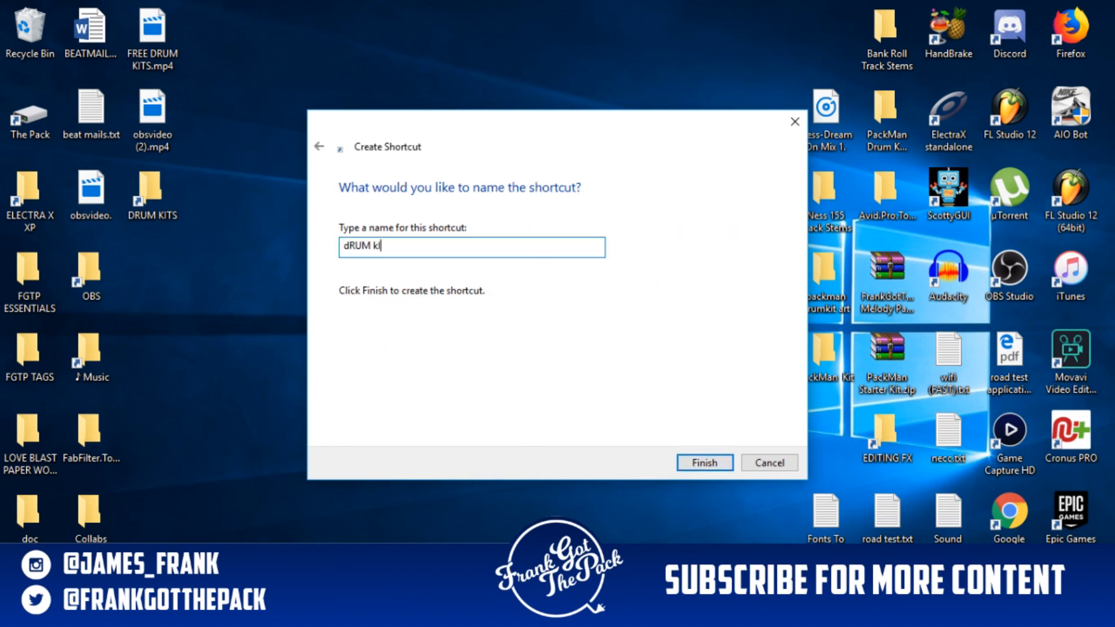
text(T)
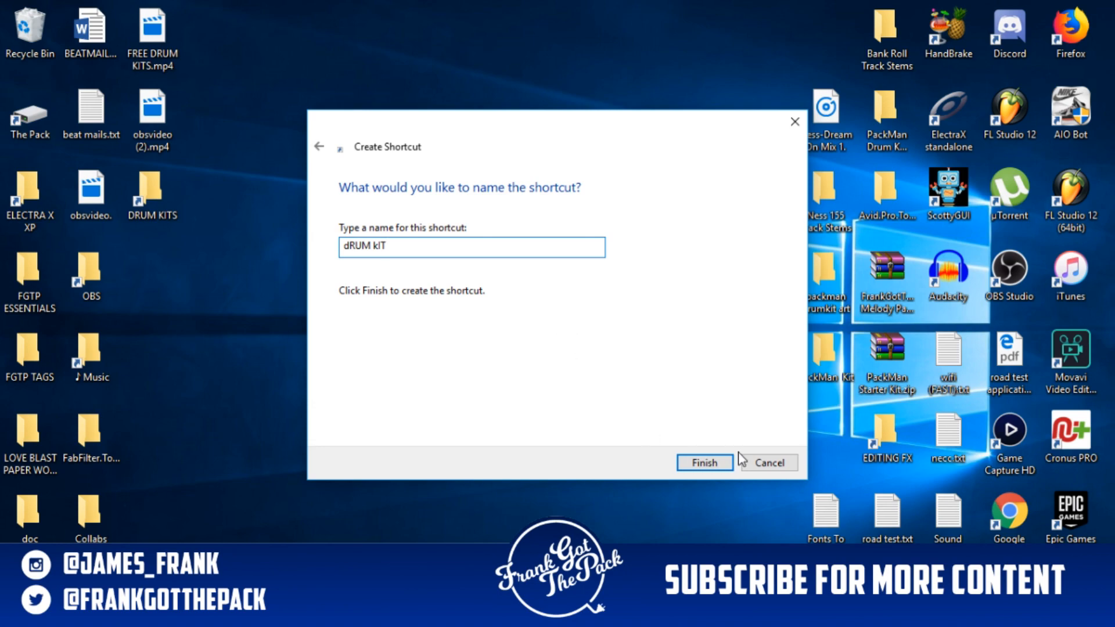
click(704, 462)
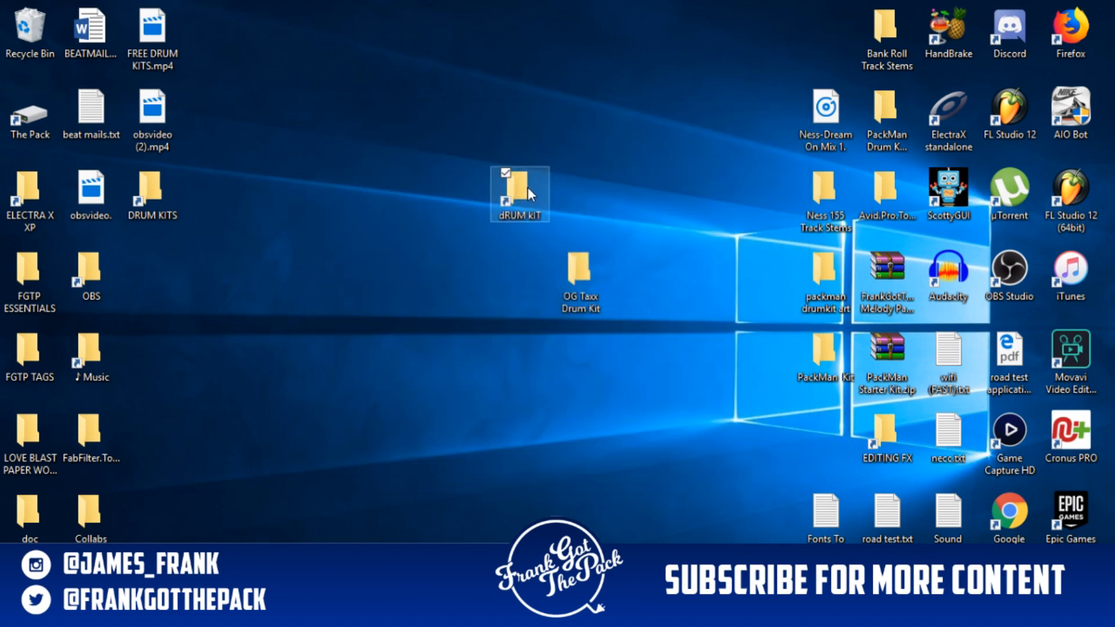
double_click(520, 192)
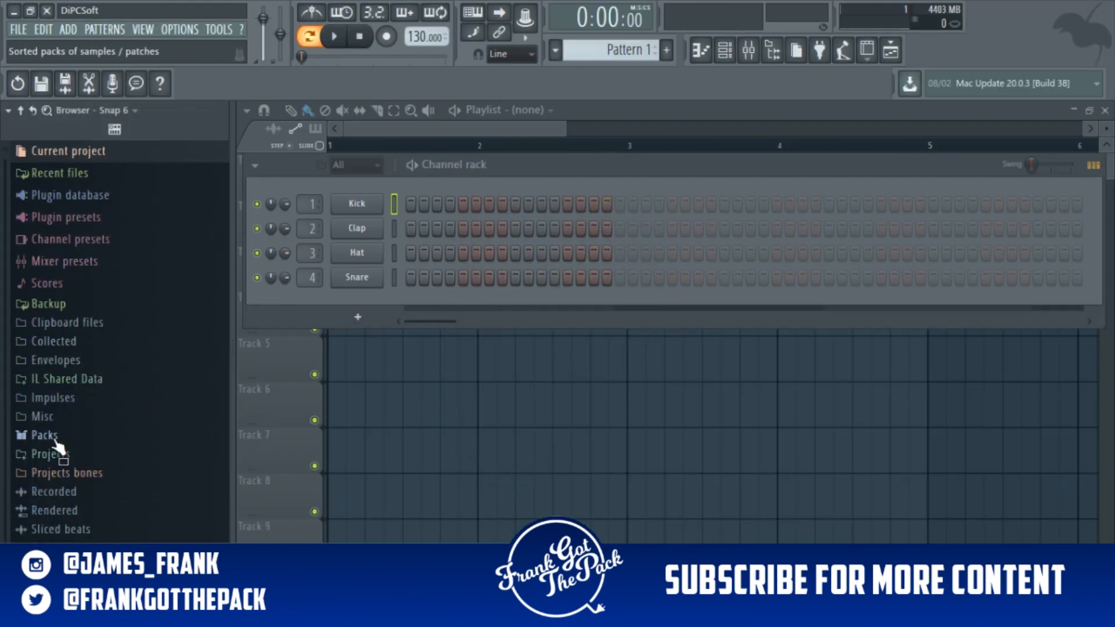
Expand Packs in the FL Studio browser and select OG Taxx Drum Kit
click(42, 434)
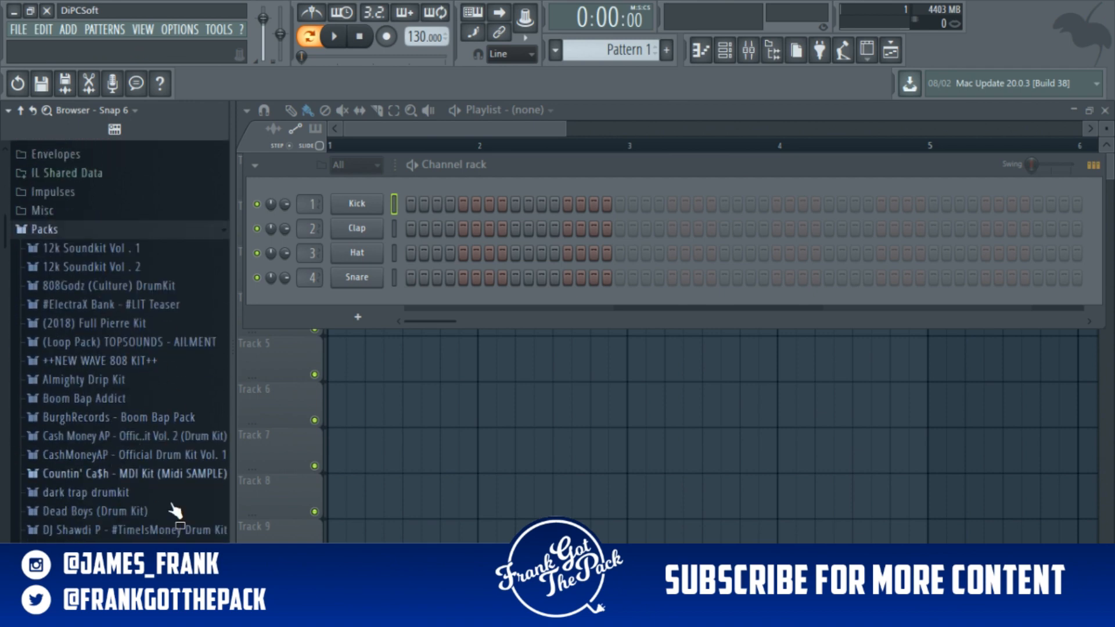
scroll(down, 3)
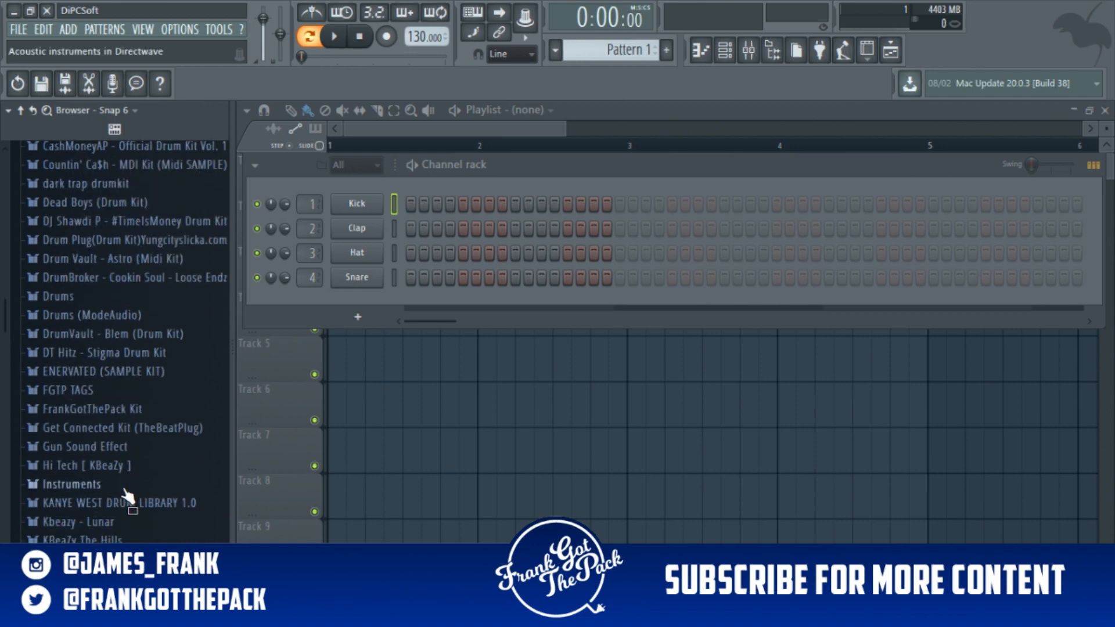
scroll(down, 3)
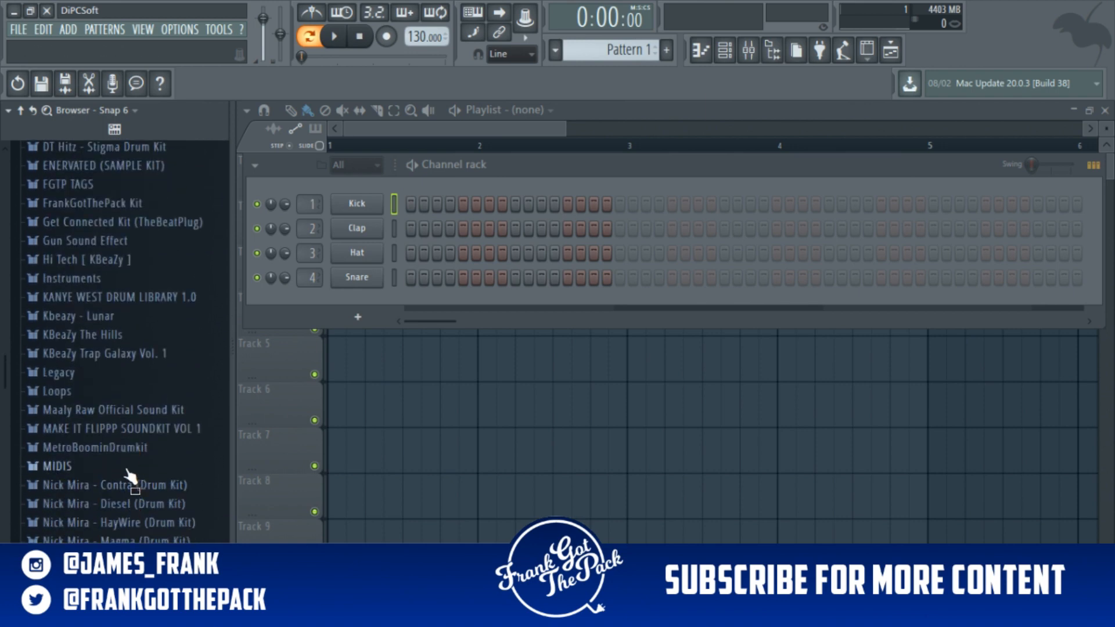
scroll(down, 3)
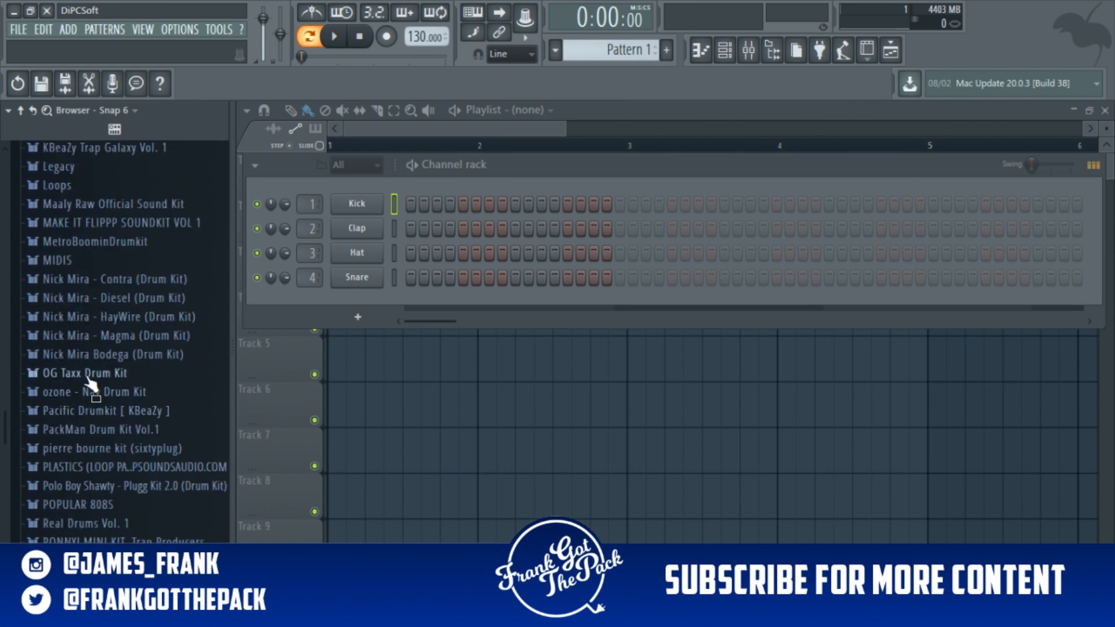
click(83, 373)
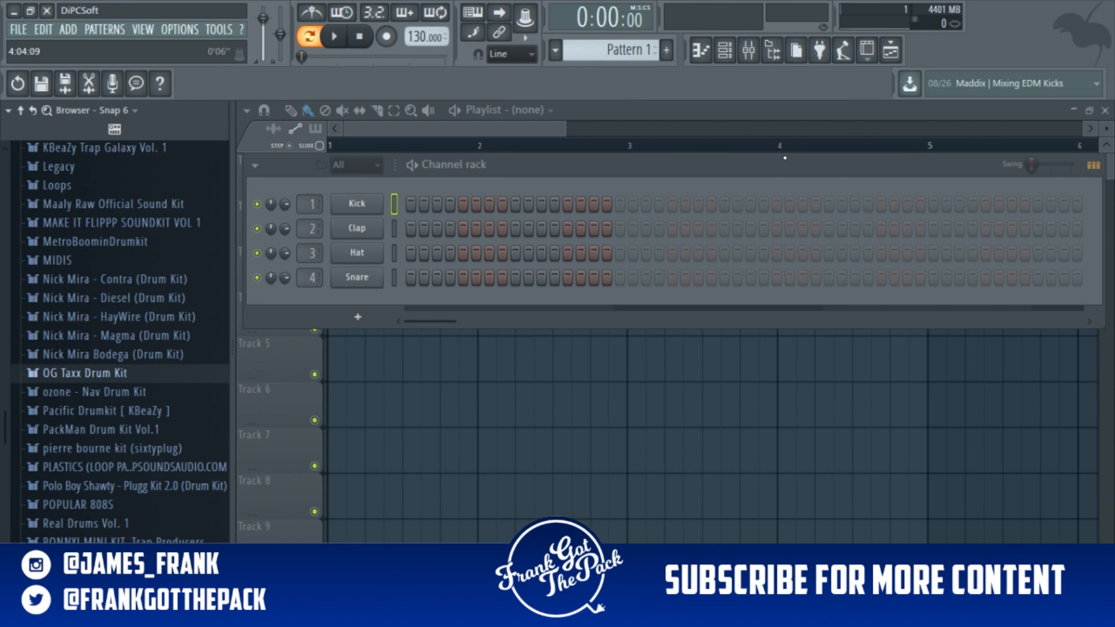
mouse_move(171, 327)
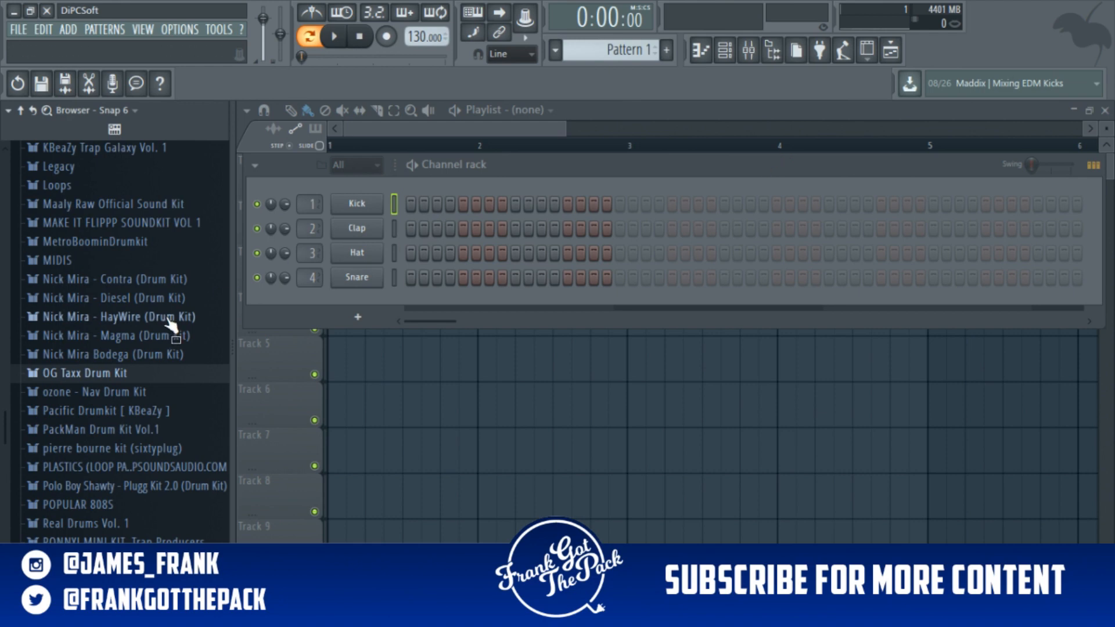